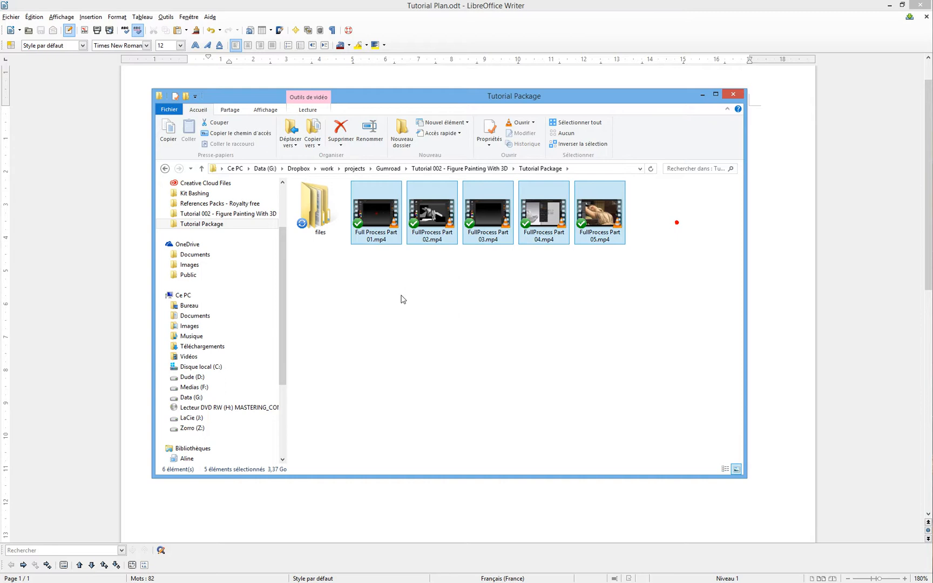
Play Full Process Part 01.mp4 in VLC and skip ahead to later in the recording.
click(431, 212)
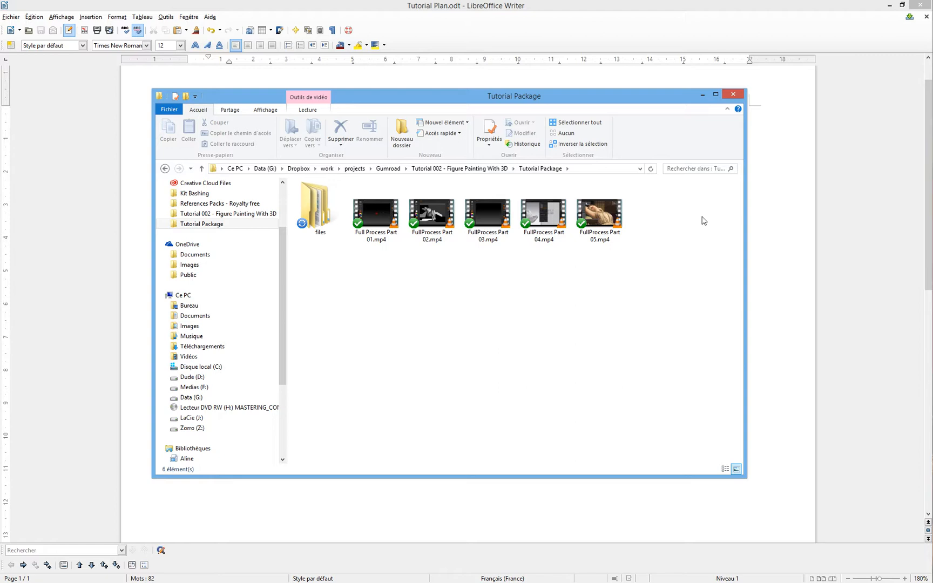
mouse_move(370, 272)
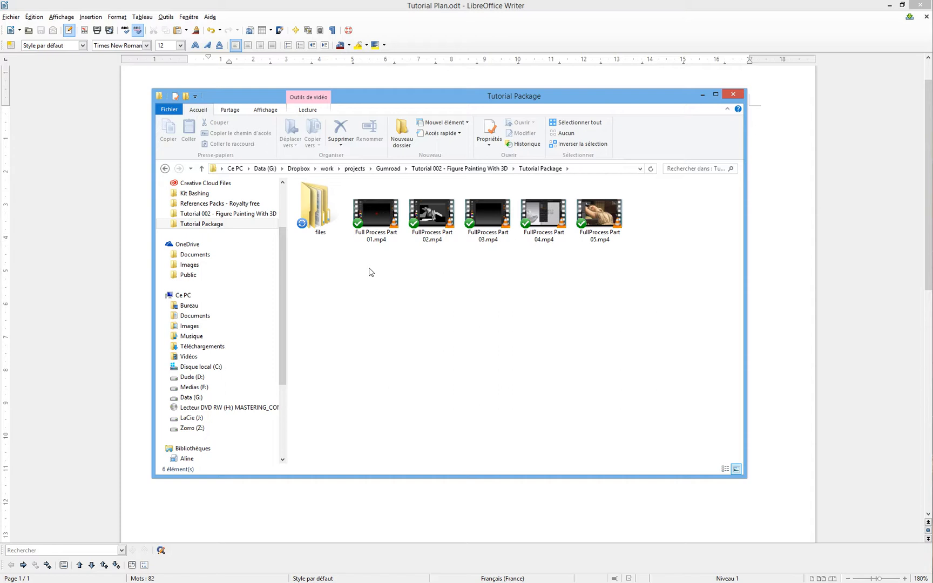
click(376, 214)
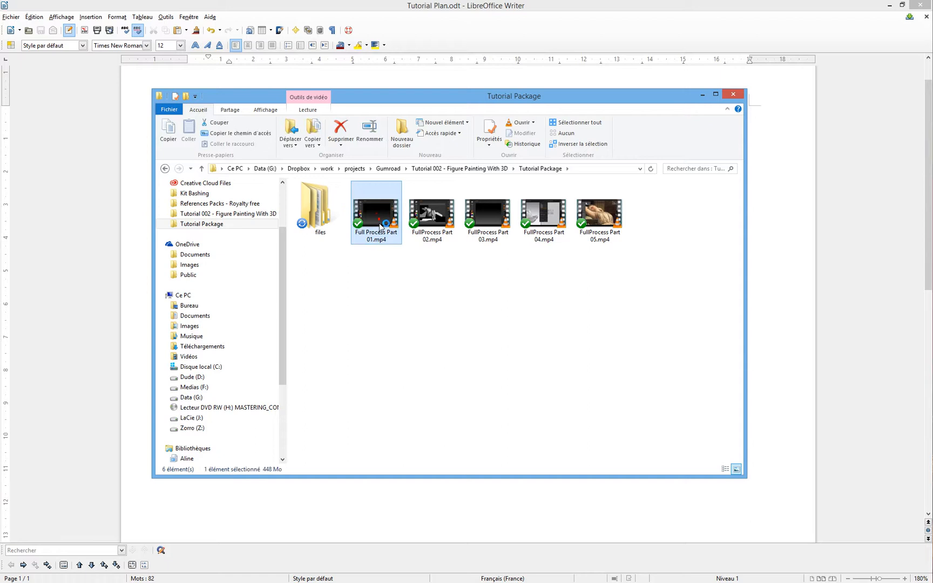
double_click(376, 208)
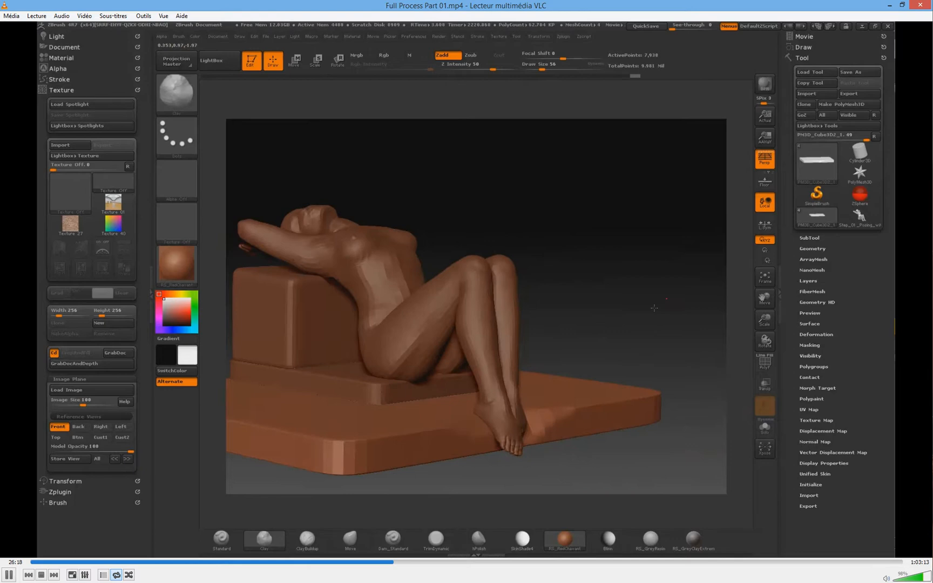
drag(655, 307, 569, 483)
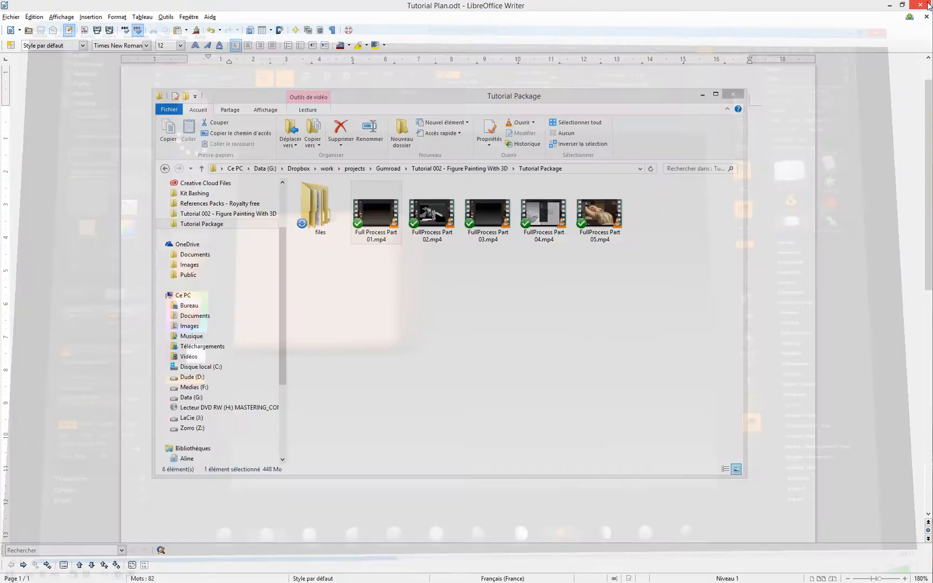
Open files > images and scroll through the scene rendering JPG list.
click(436, 213)
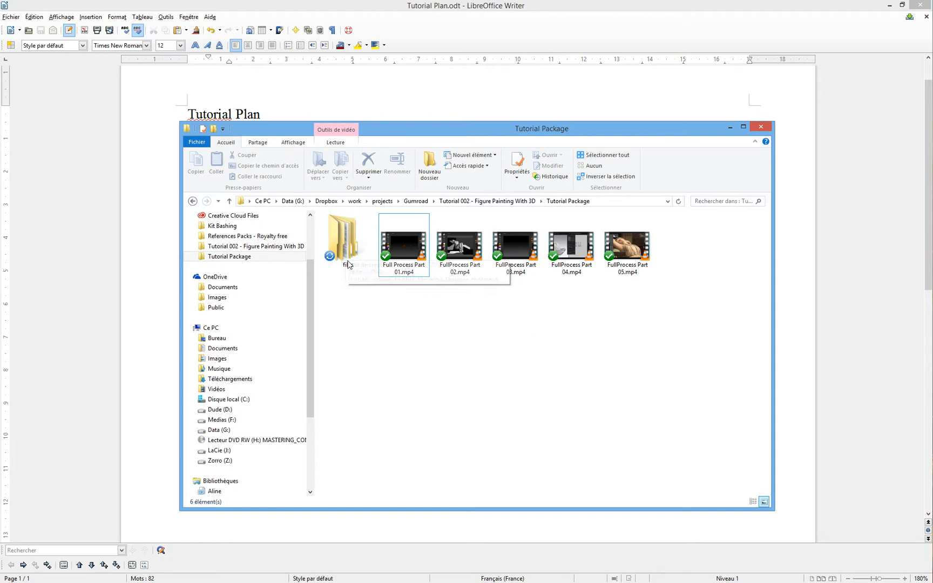
double_click(344, 238)
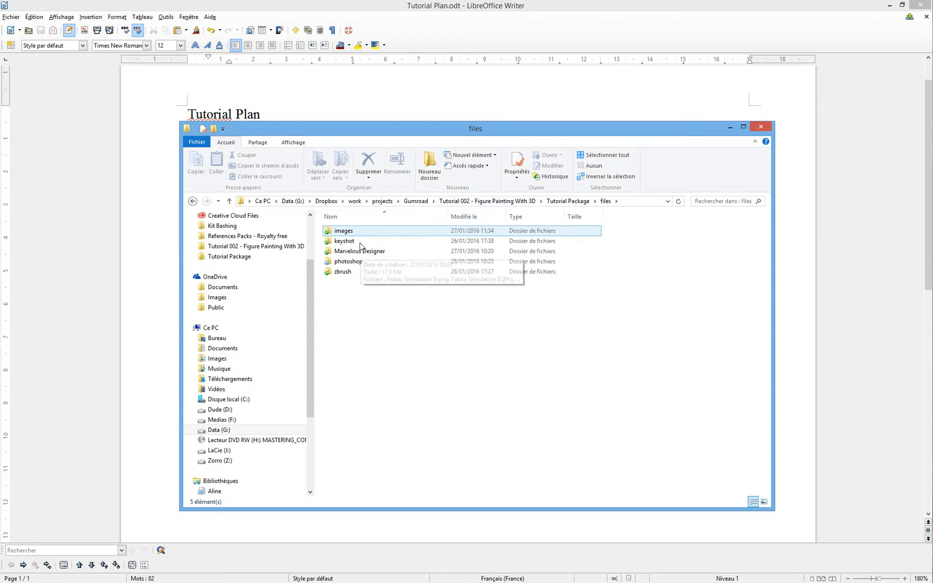
double_click(344, 231)
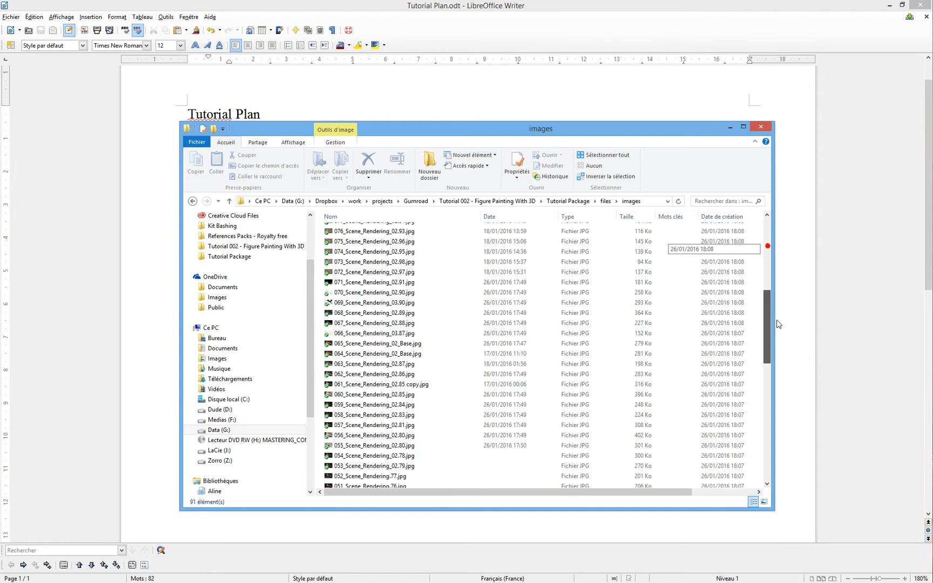
scroll(down, 3)
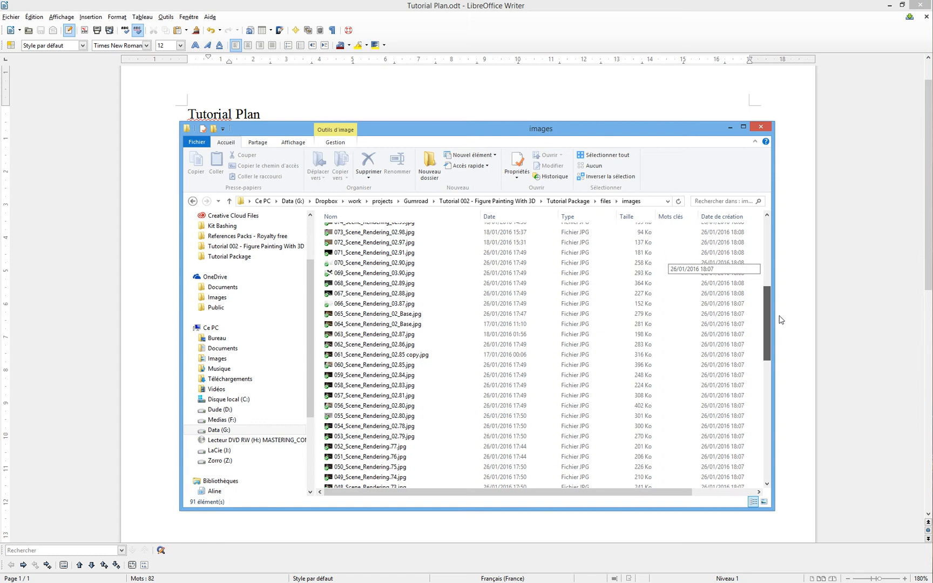
Return to files, then review the Composition Blockout scene and Curtains_Sim_1_FLAG texture in keyshot.
click(374, 242)
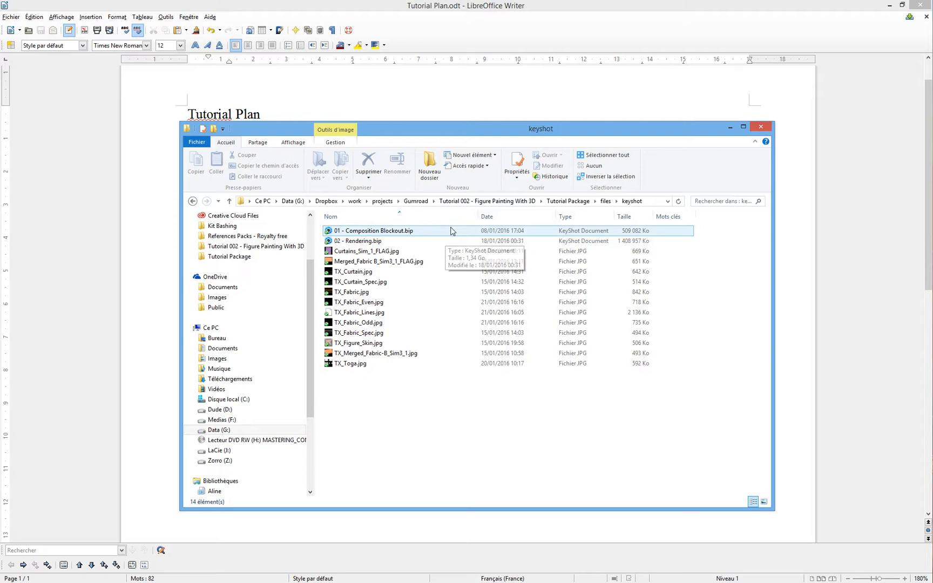
mouse_move(392, 238)
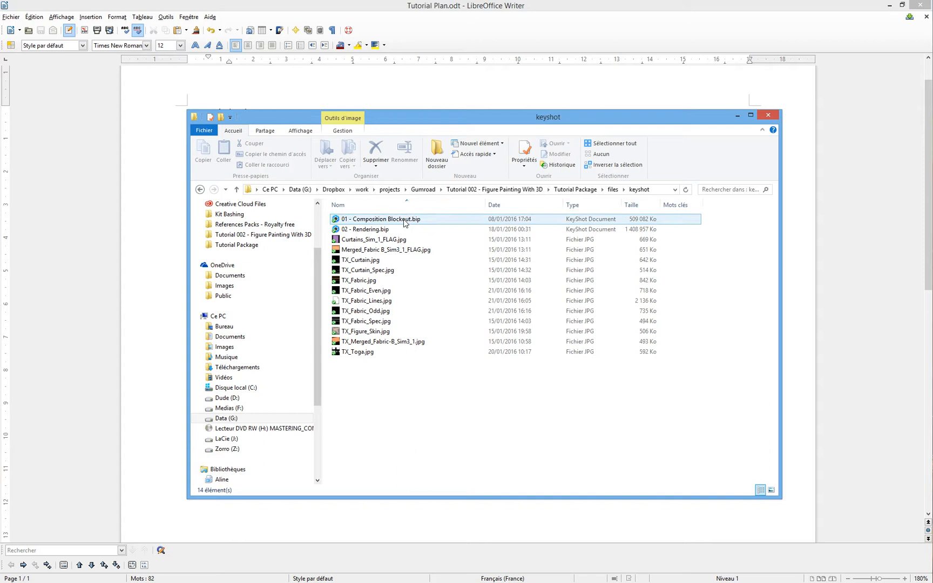
click(365, 229)
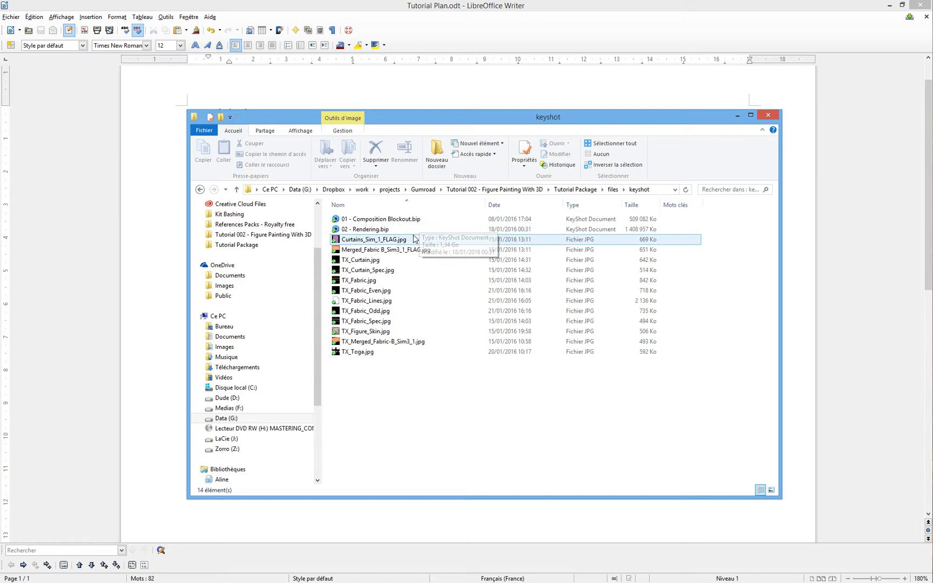
click(365, 229)
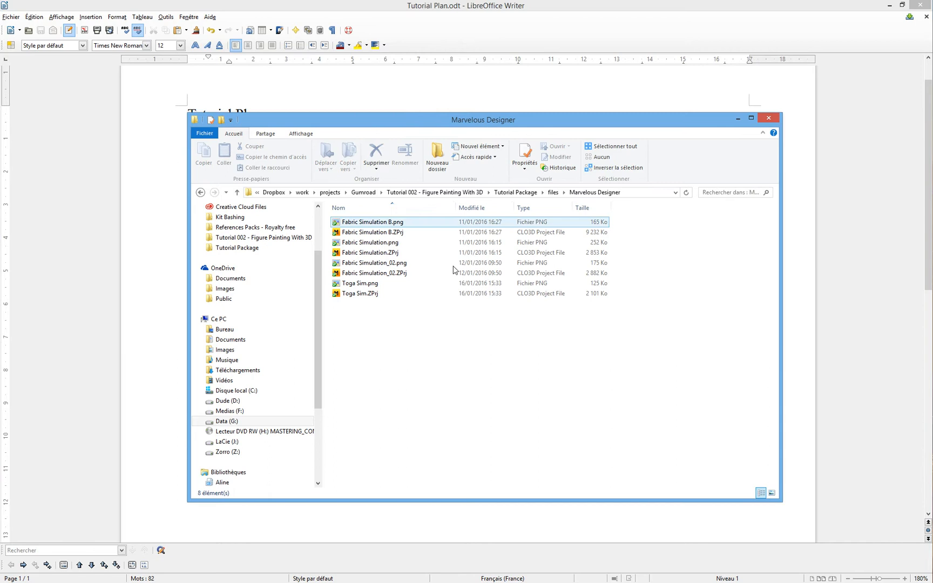
Look over Fabric Simulation B image and the Fabric Simulation and Fabric Simulation_02 project files.
click(372, 252)
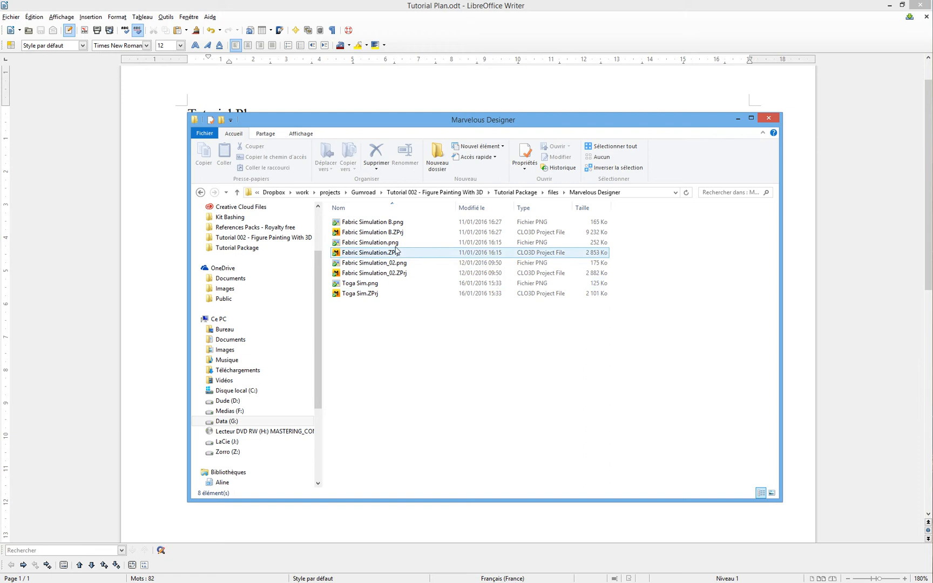
click(374, 272)
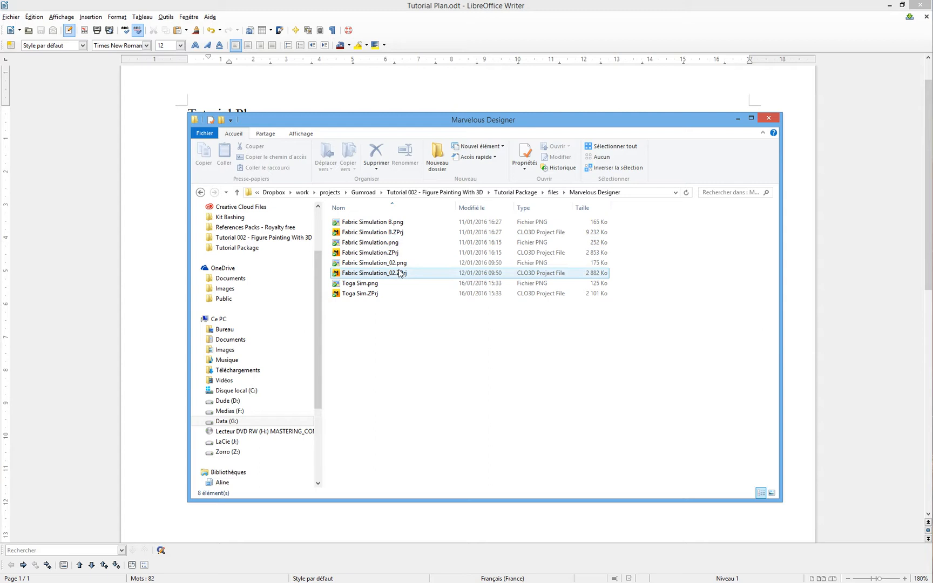
click(359, 293)
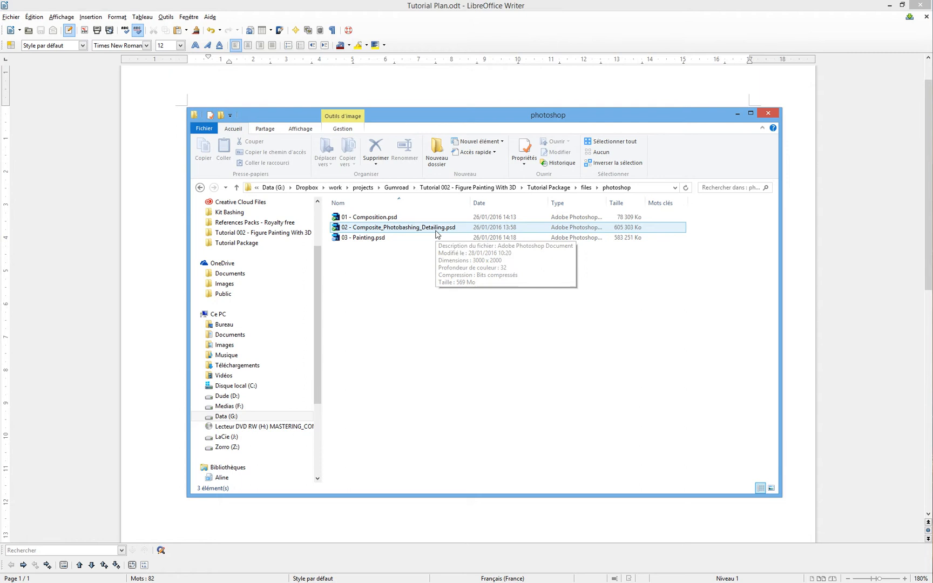
Return from the photoshop folder's PSD files to the files folder.
click(364, 237)
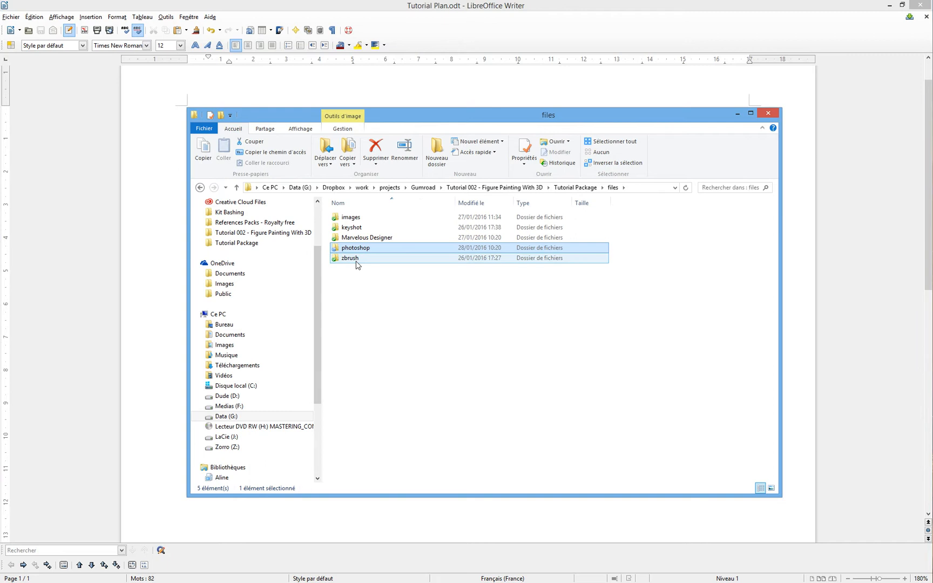
Review Full Scene.ZTL and Shield_HD.ZTL in the zbrush folder, then close the Explorer window.
double_click(349, 258)
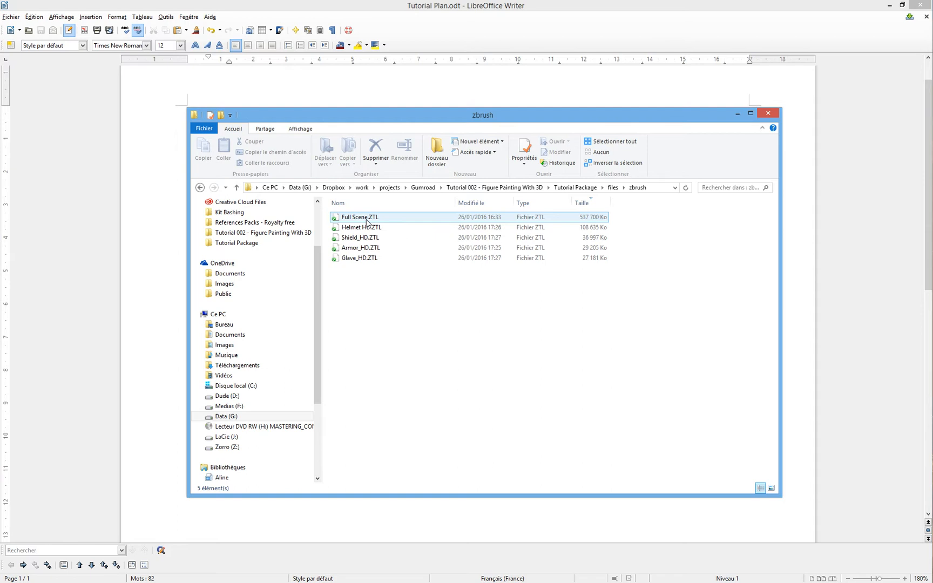
click(359, 227)
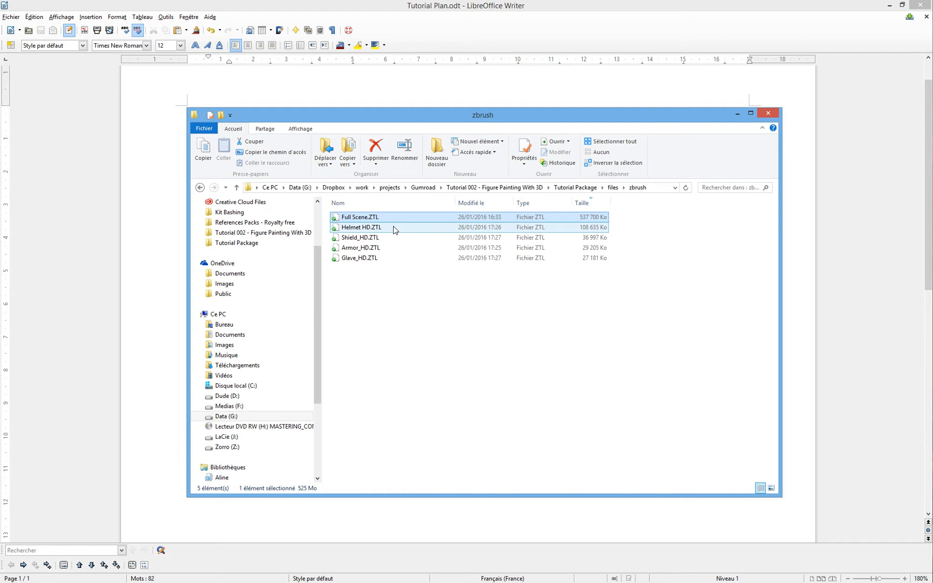
click(360, 238)
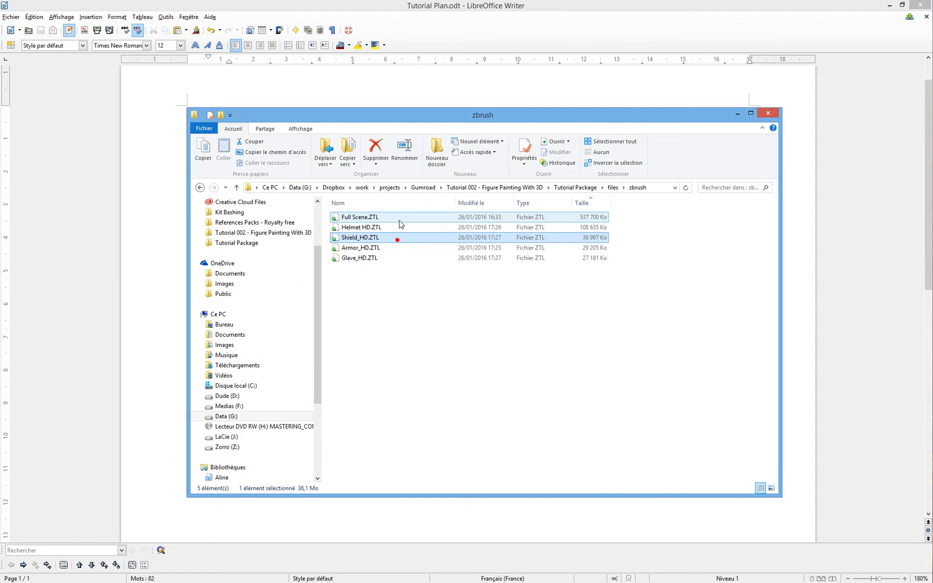
click(360, 227)
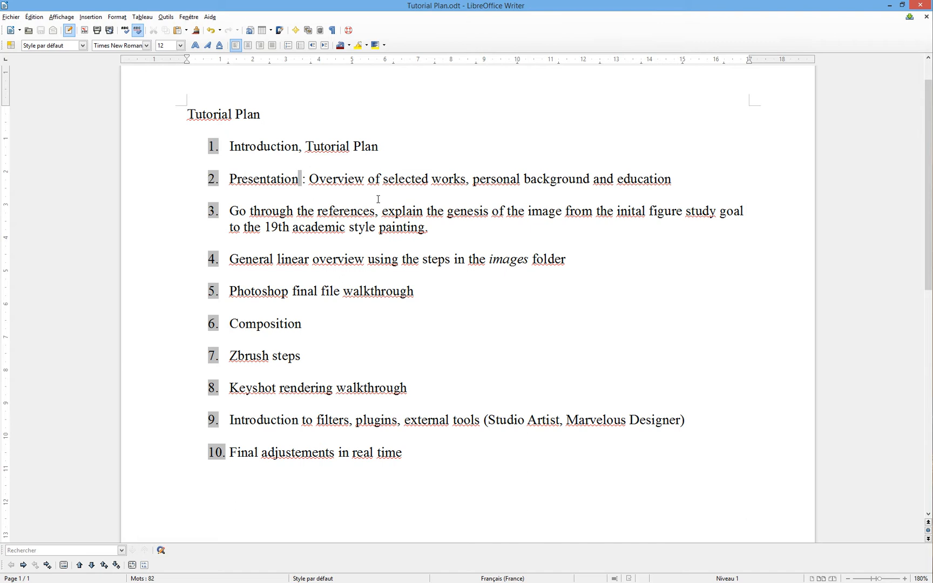
click(672, 179)
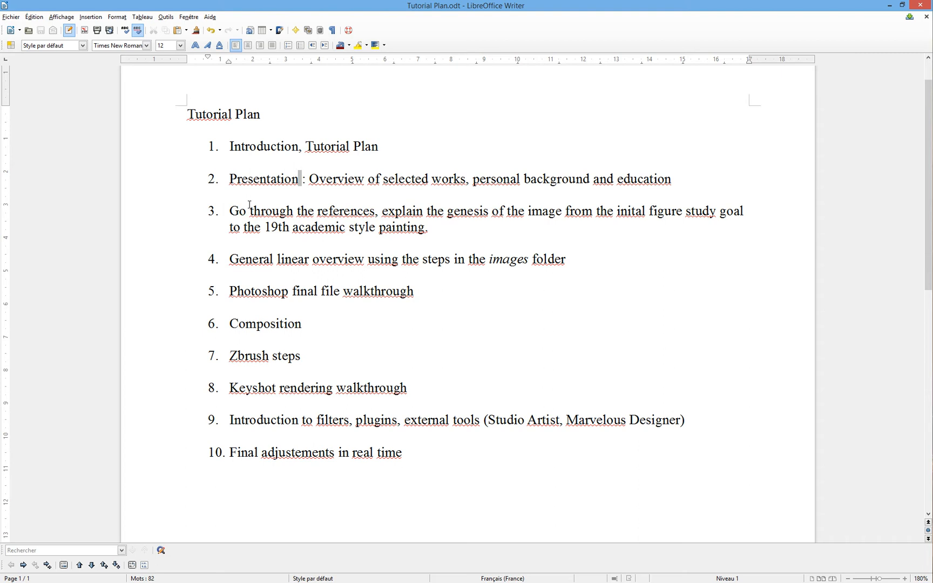
mouse_move(481, 234)
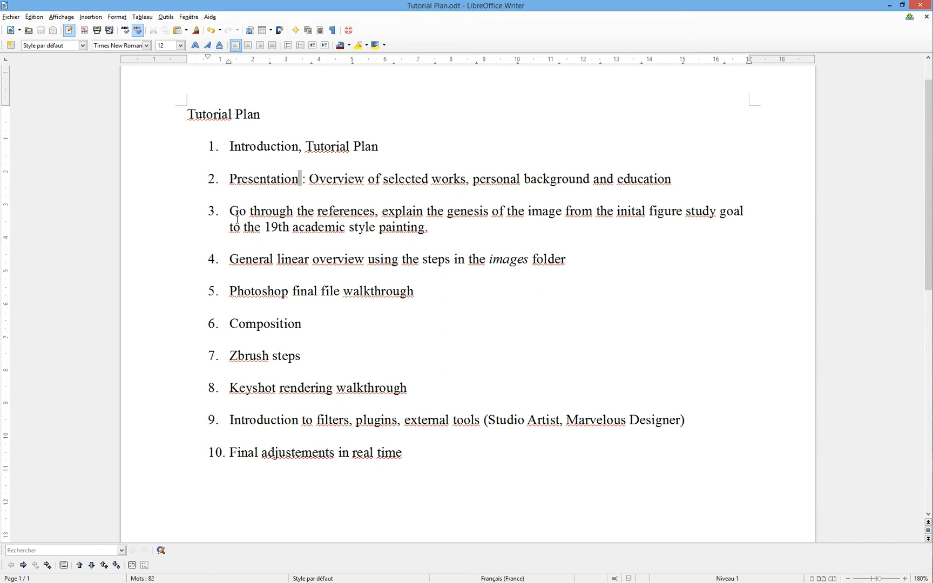
mouse_move(252, 213)
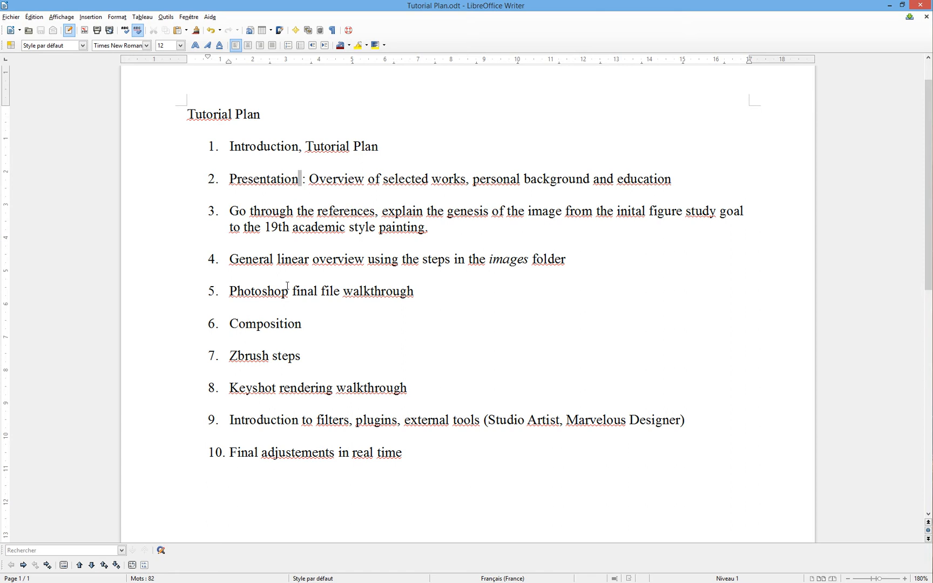
click(231, 259)
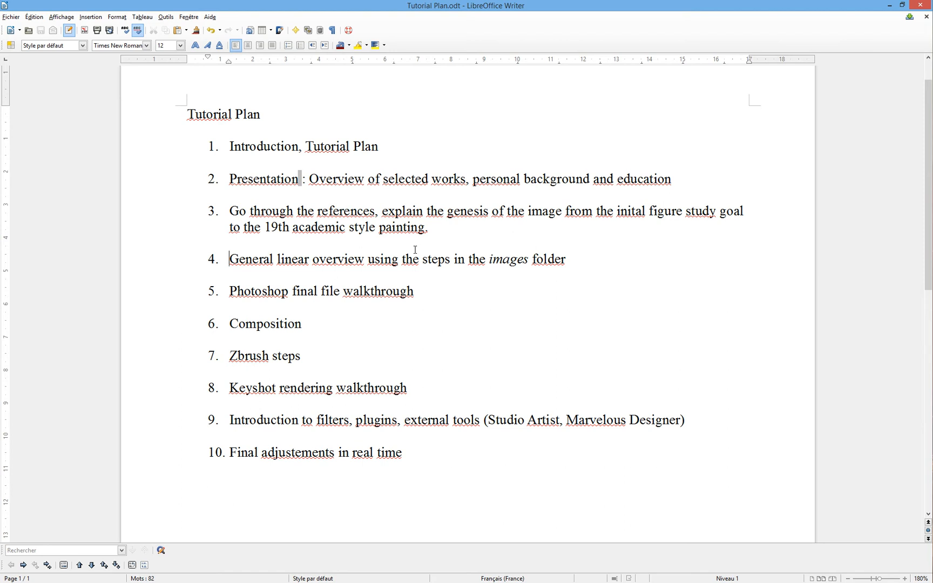
mouse_move(311, 275)
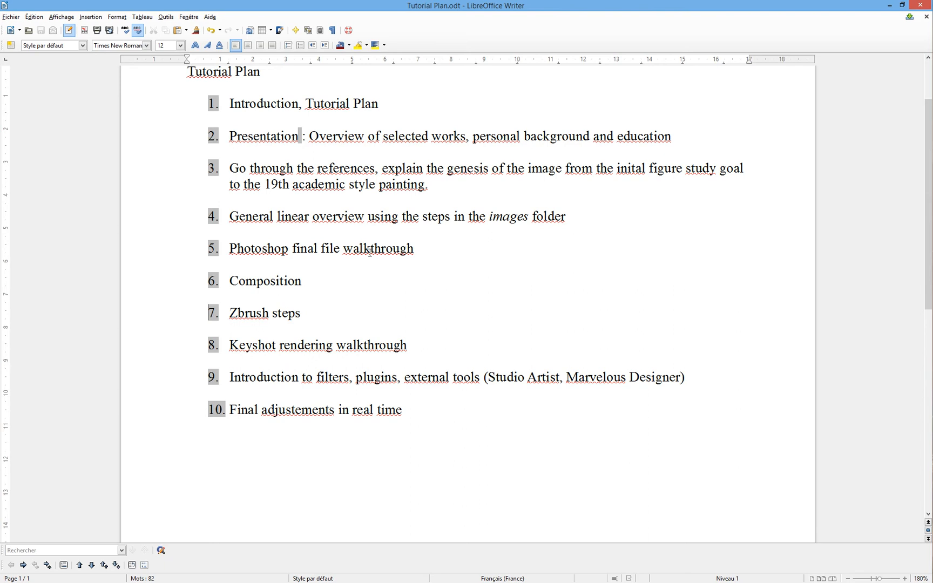
click(247, 249)
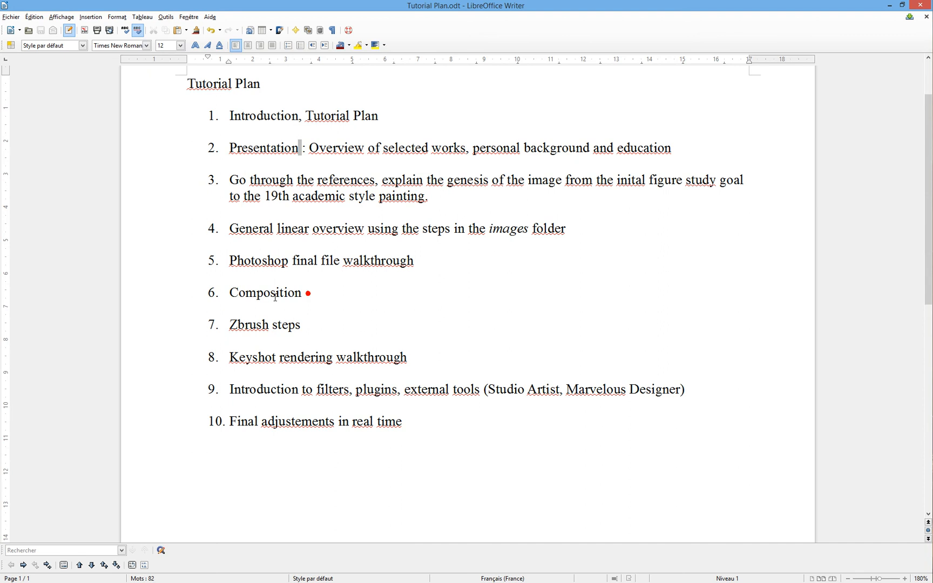
double_click(265, 292)
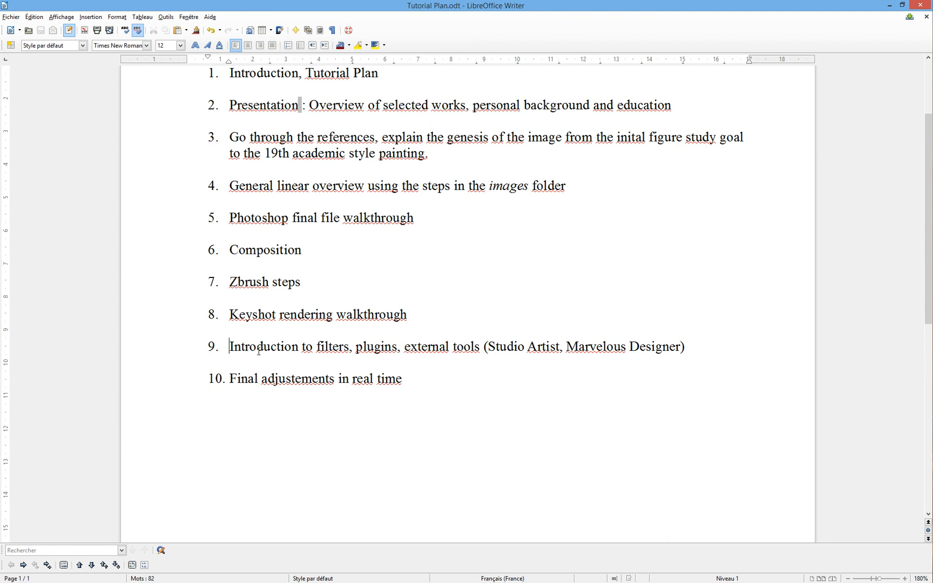
mouse_move(277, 356)
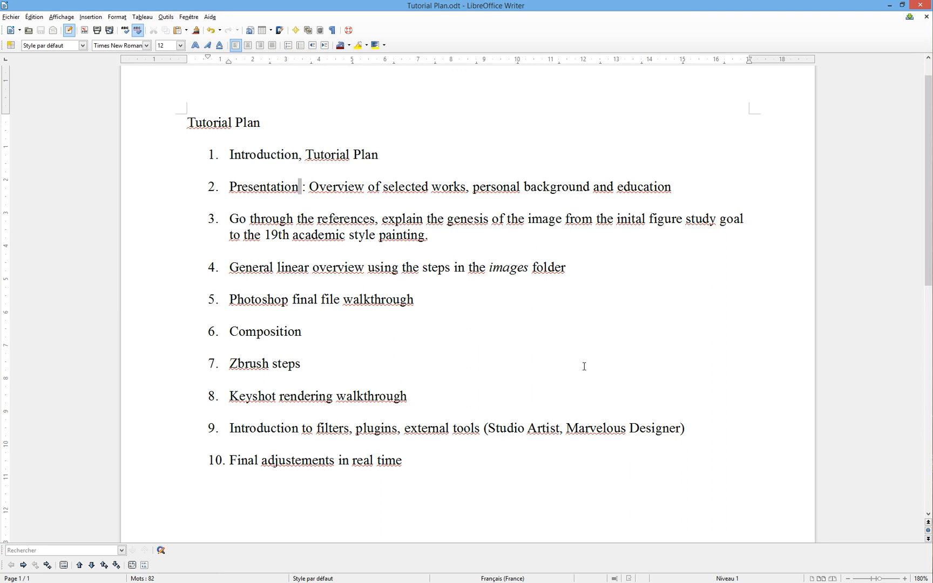
mouse_move(341, 450)
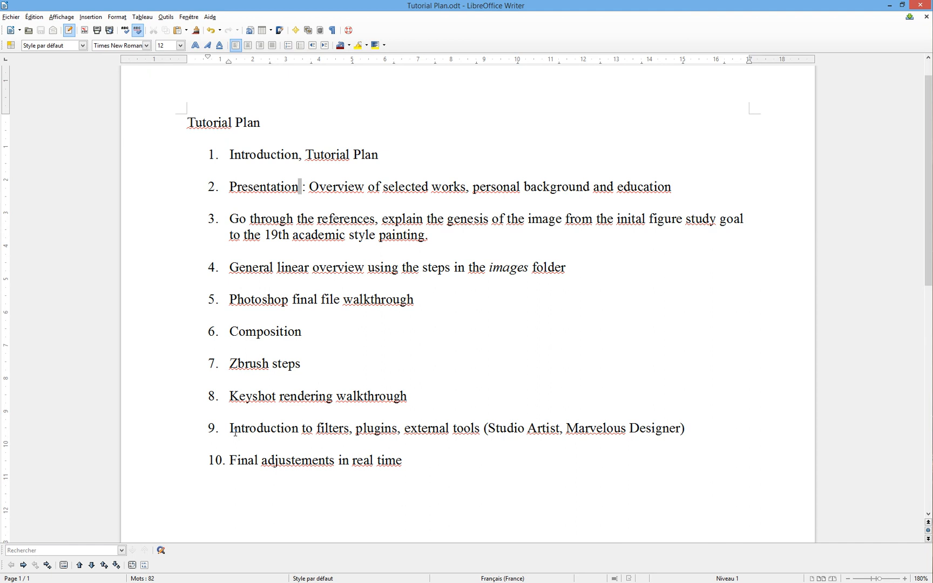
double_click(375, 428)
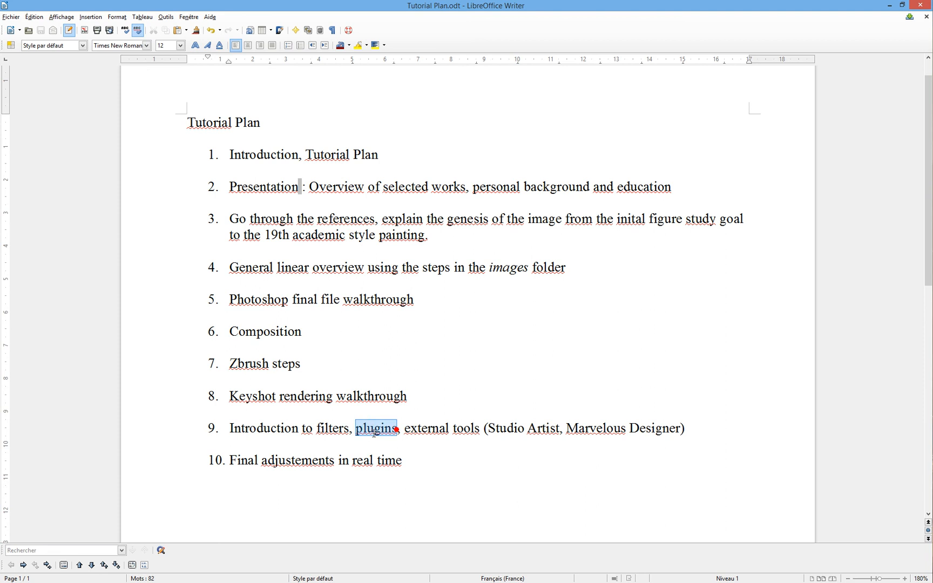